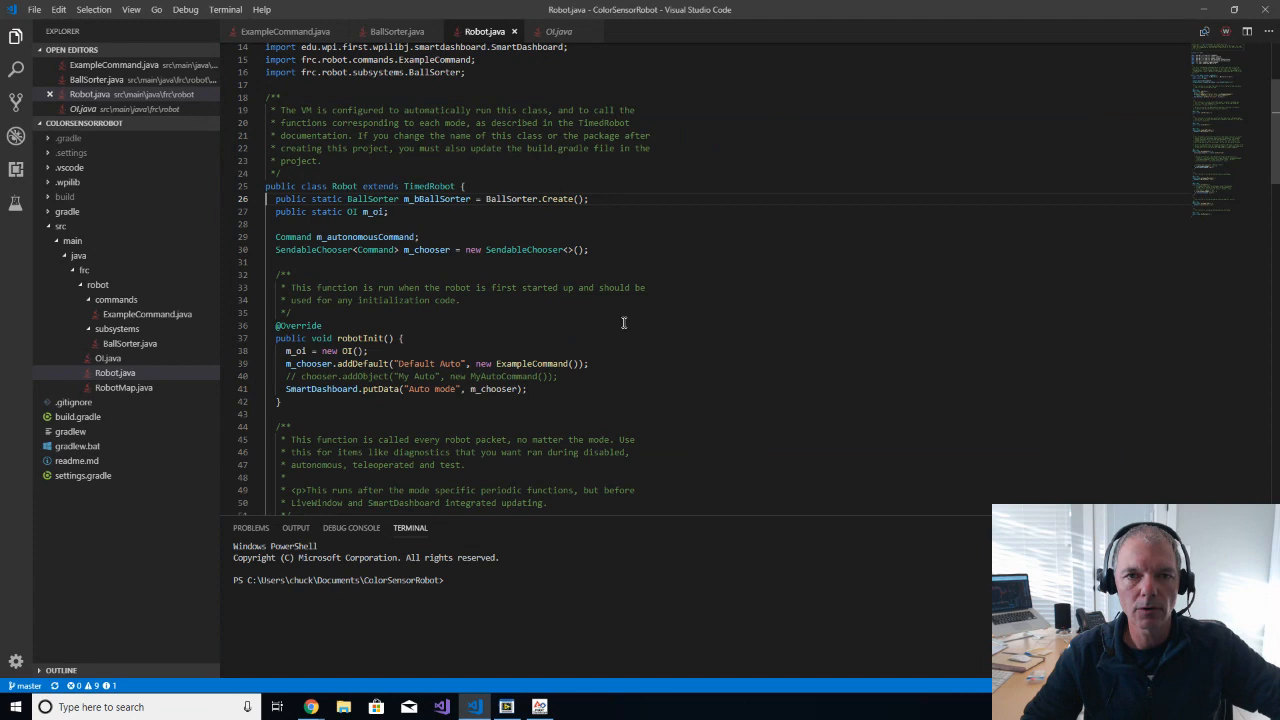
mouse_move(390, 32)
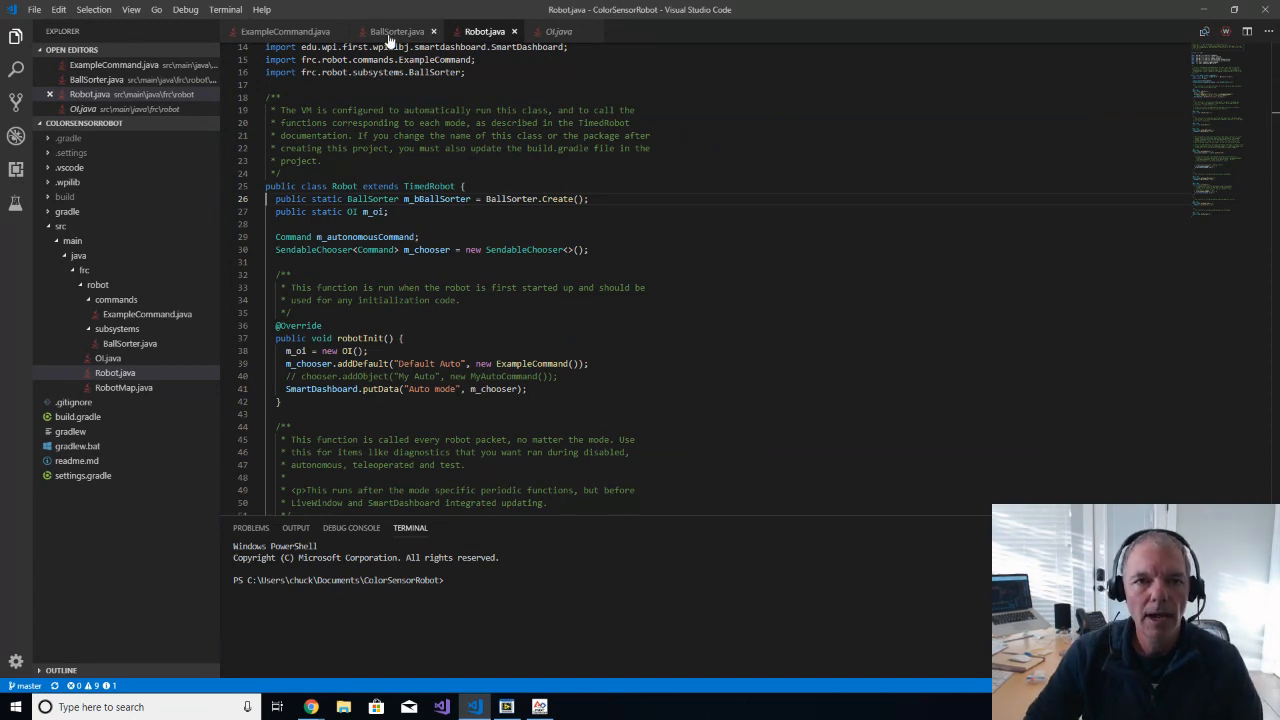
Step: Bring up BallSorter.java to see its TCS34725 sensor field, constructor and Create method
left_click(396, 32)
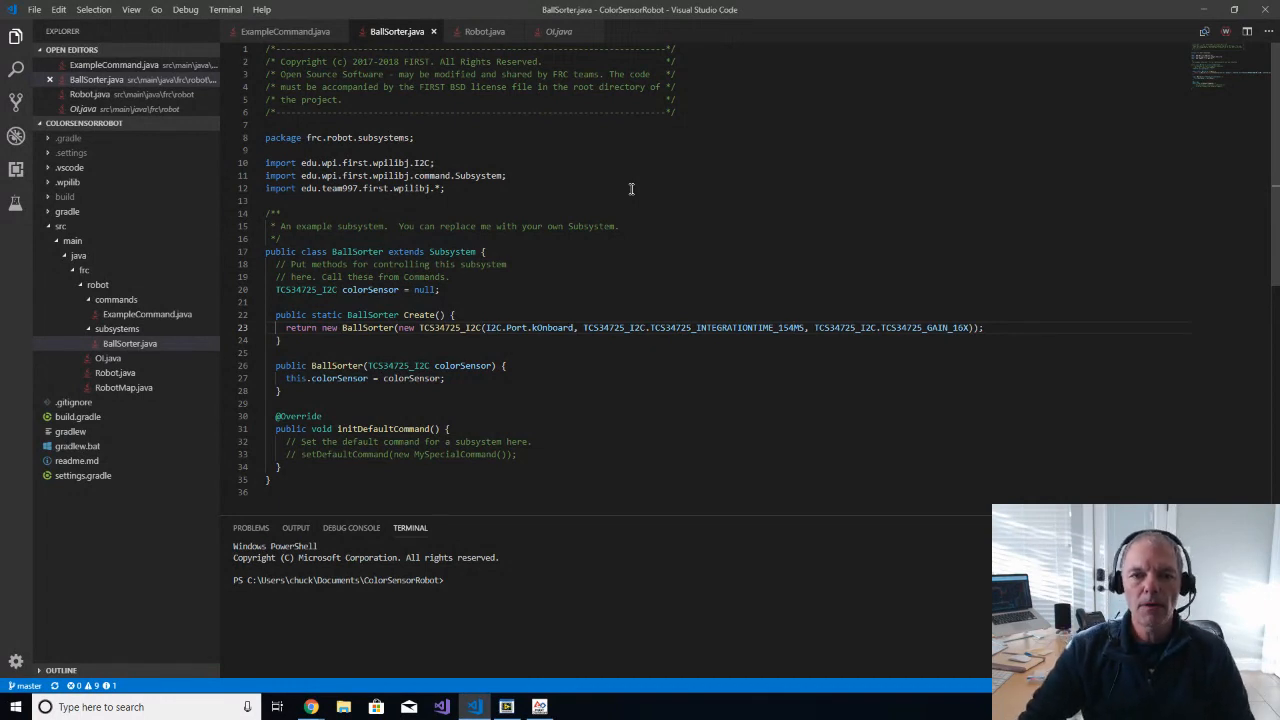
mouse_move(544, 362)
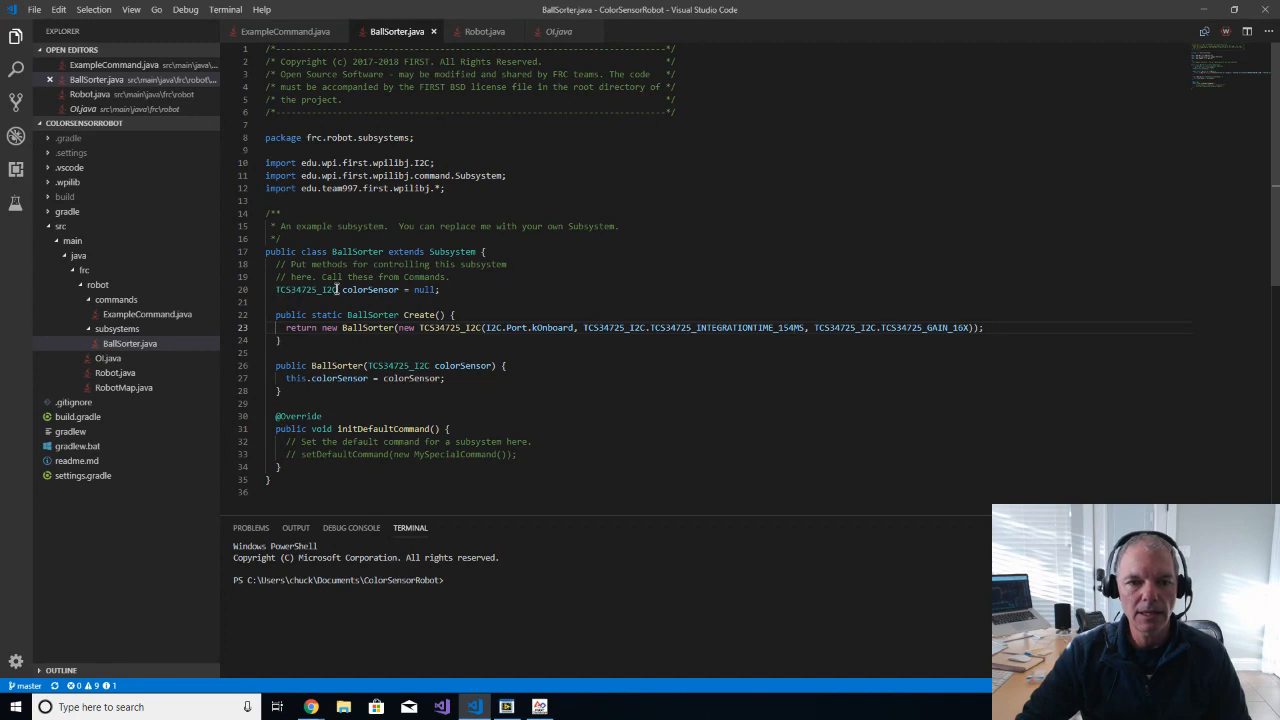
mouse_move(304, 288)
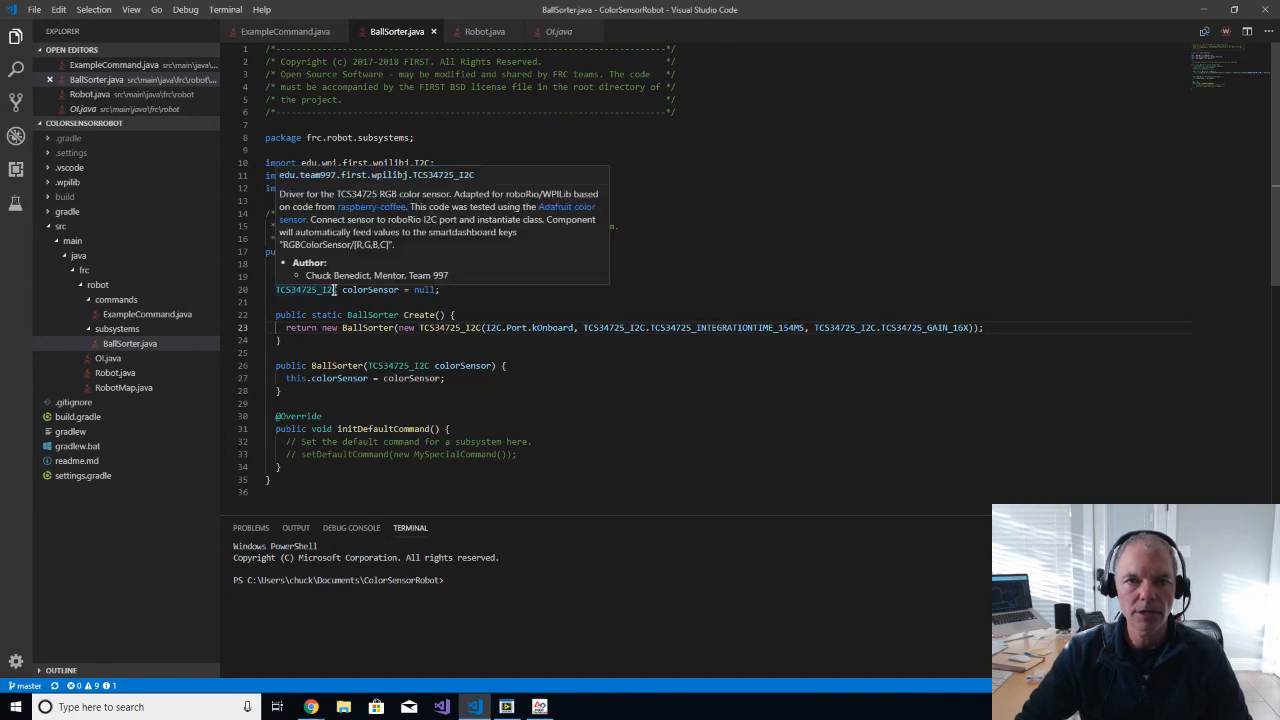
mouse_move(664, 360)
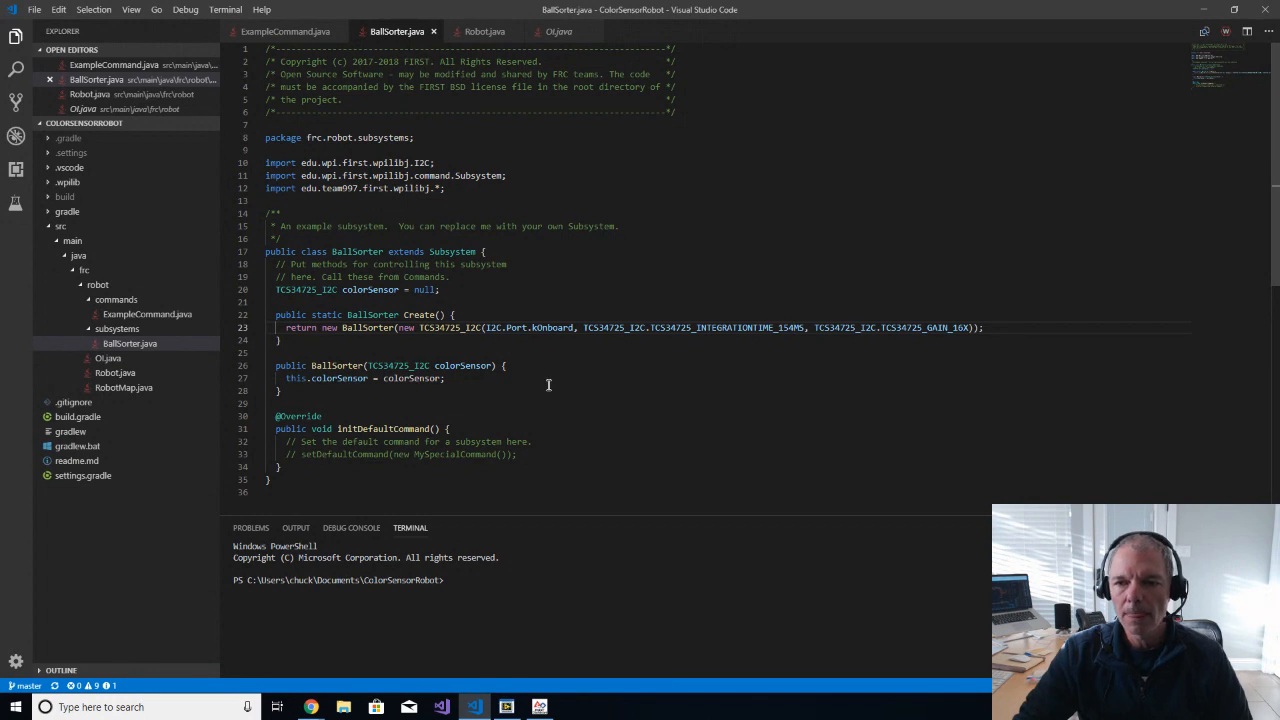
mouse_move(544, 328)
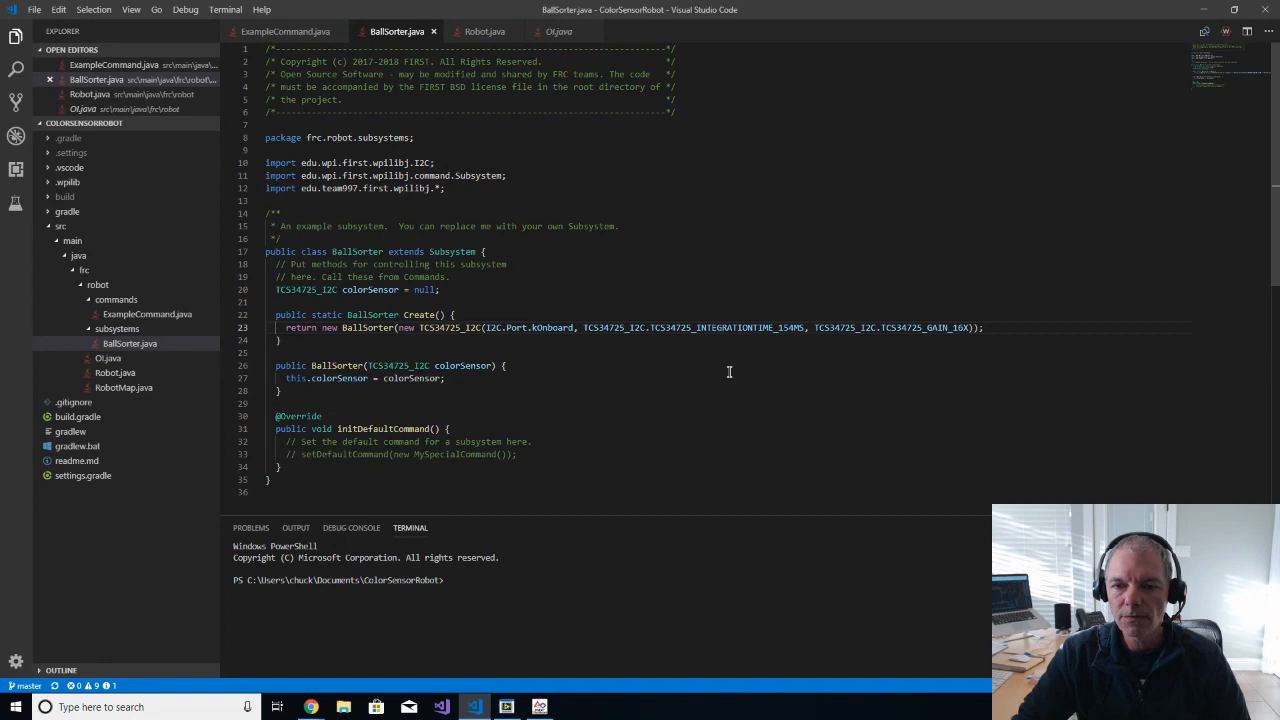
mouse_move(730, 328)
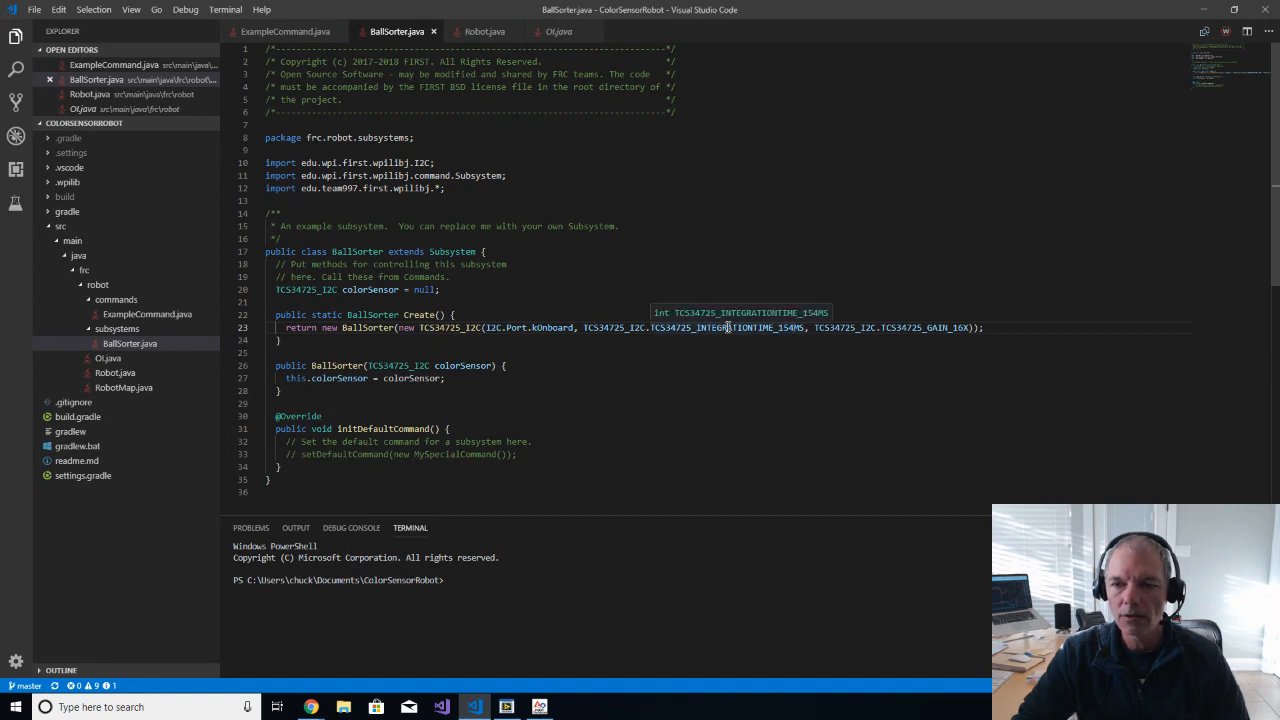
mouse_move(816, 308)
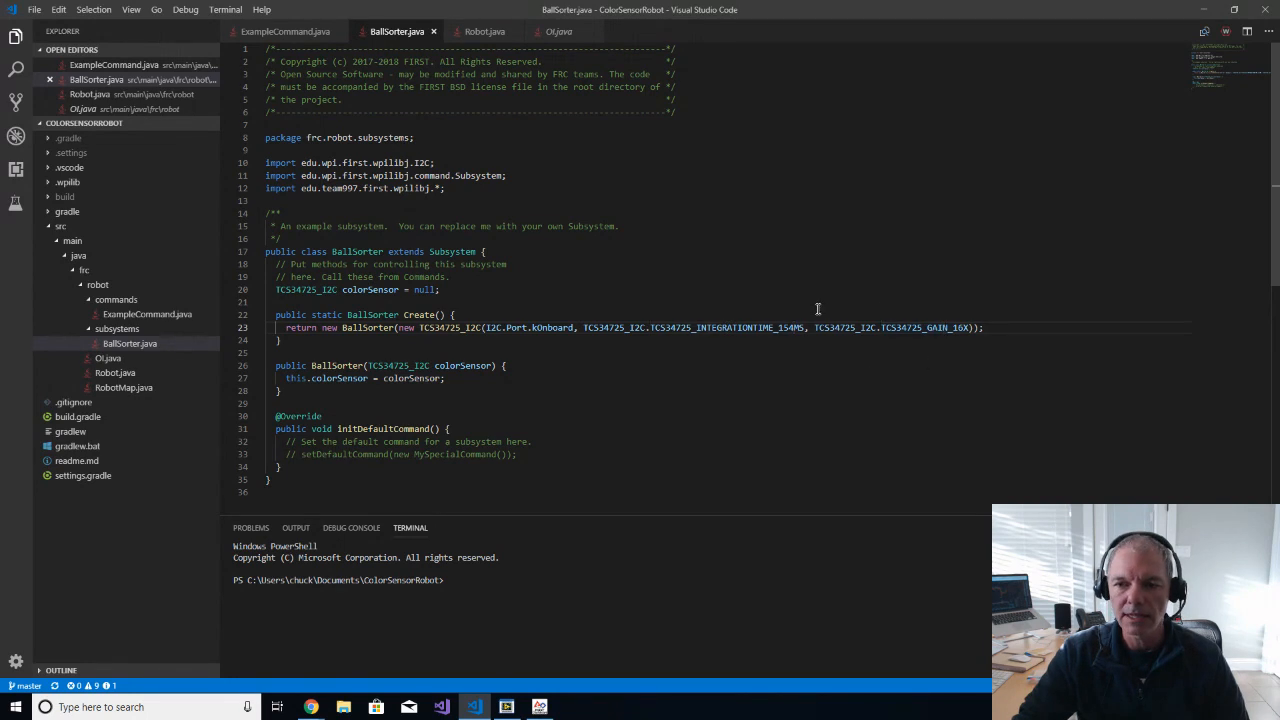
mouse_move(802, 280)
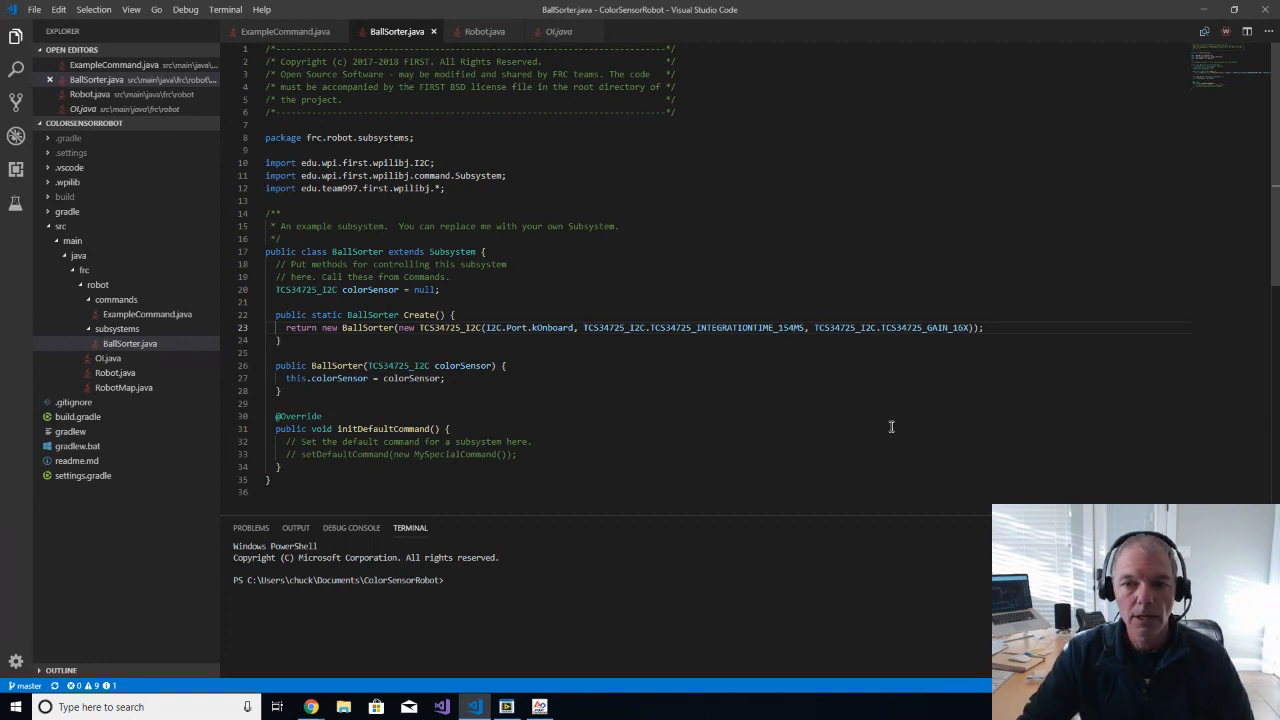
mouse_move(800, 328)
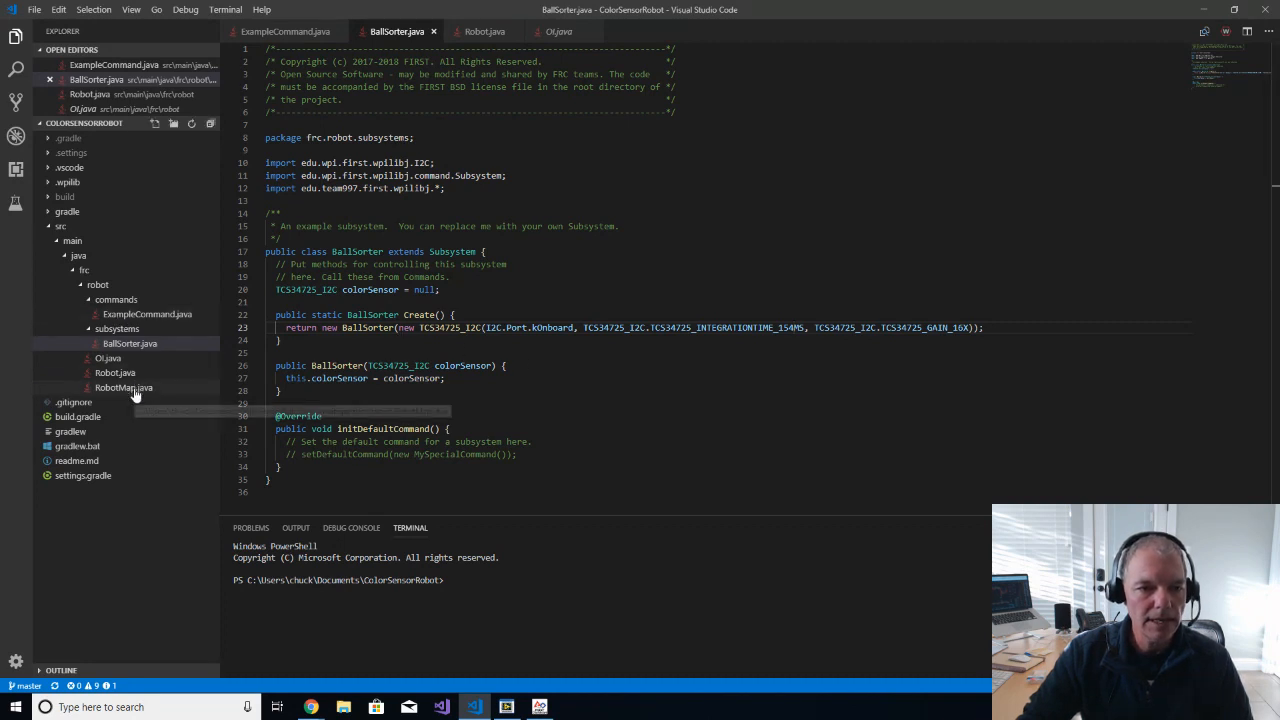
Step: Review Robot.java's static BallSorter instance, then view ExampleCommand.java requiring Robot.m_ballSorter
left_click(130, 344)
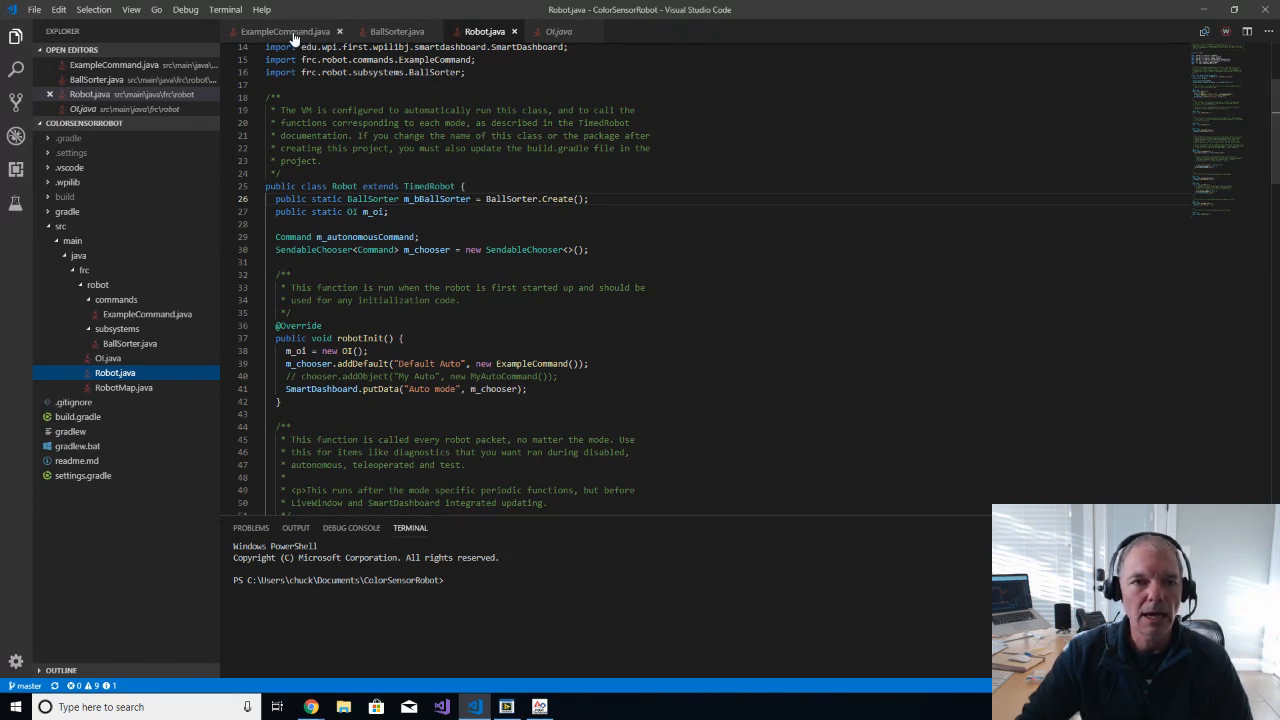
left_click(284, 32)
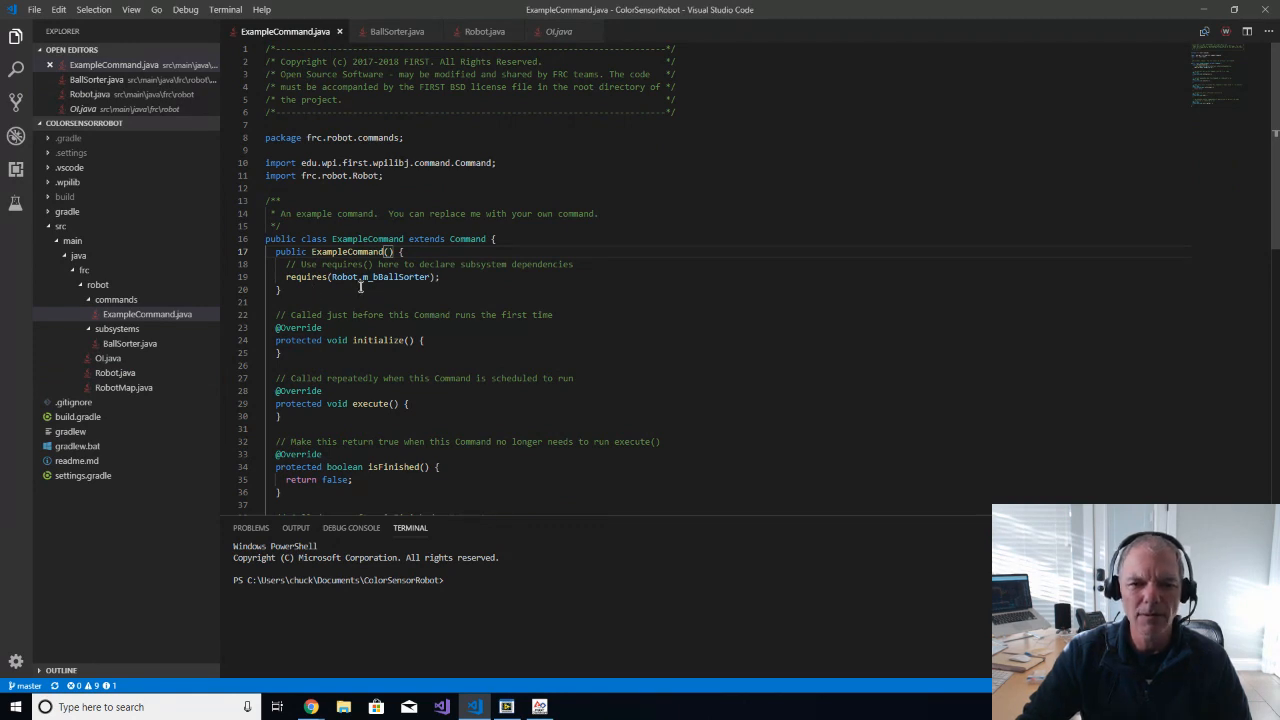
mouse_move(360, 292)
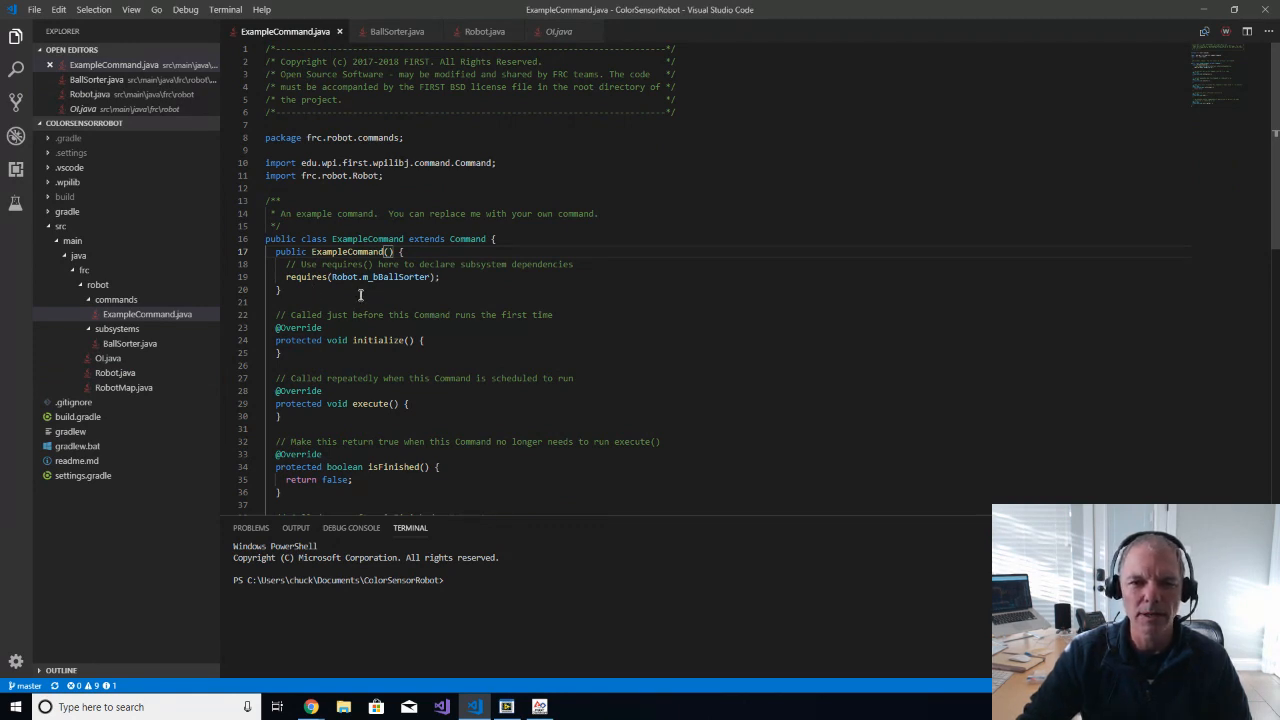
mouse_move(392, 320)
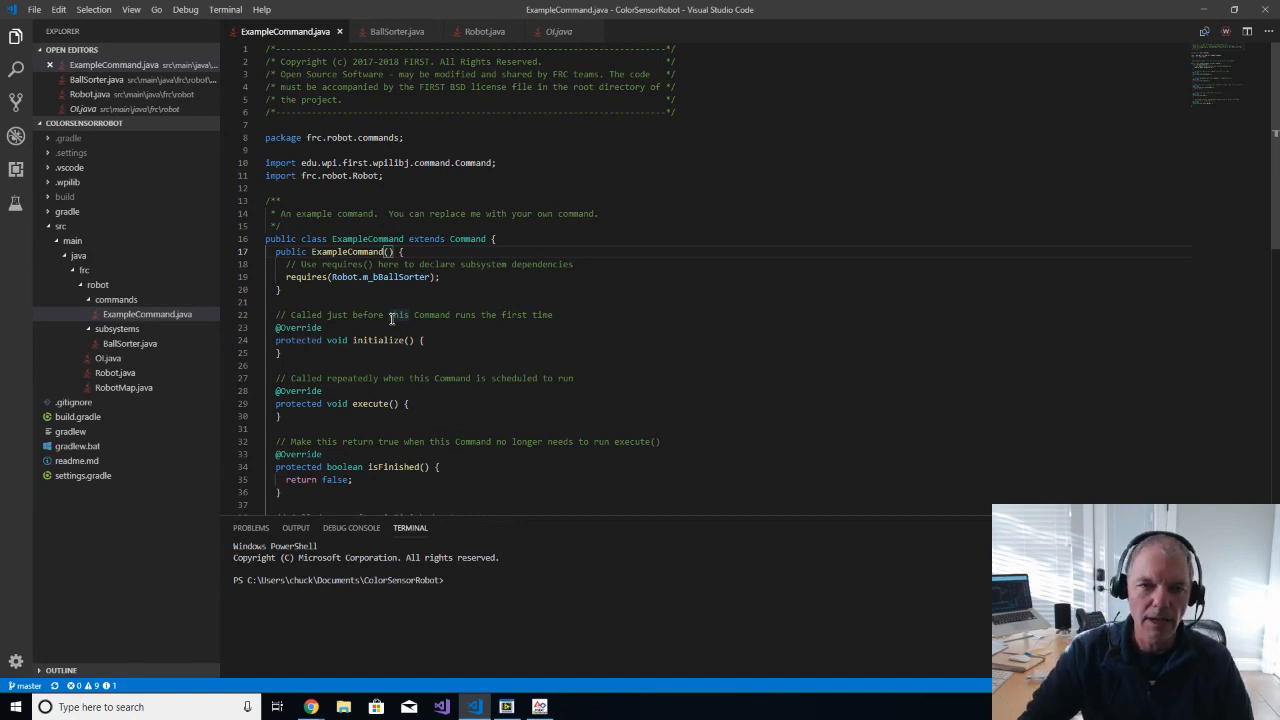
Step: Return to BallSorter.java showing its Create method and sensor constructor
left_click(396, 32)
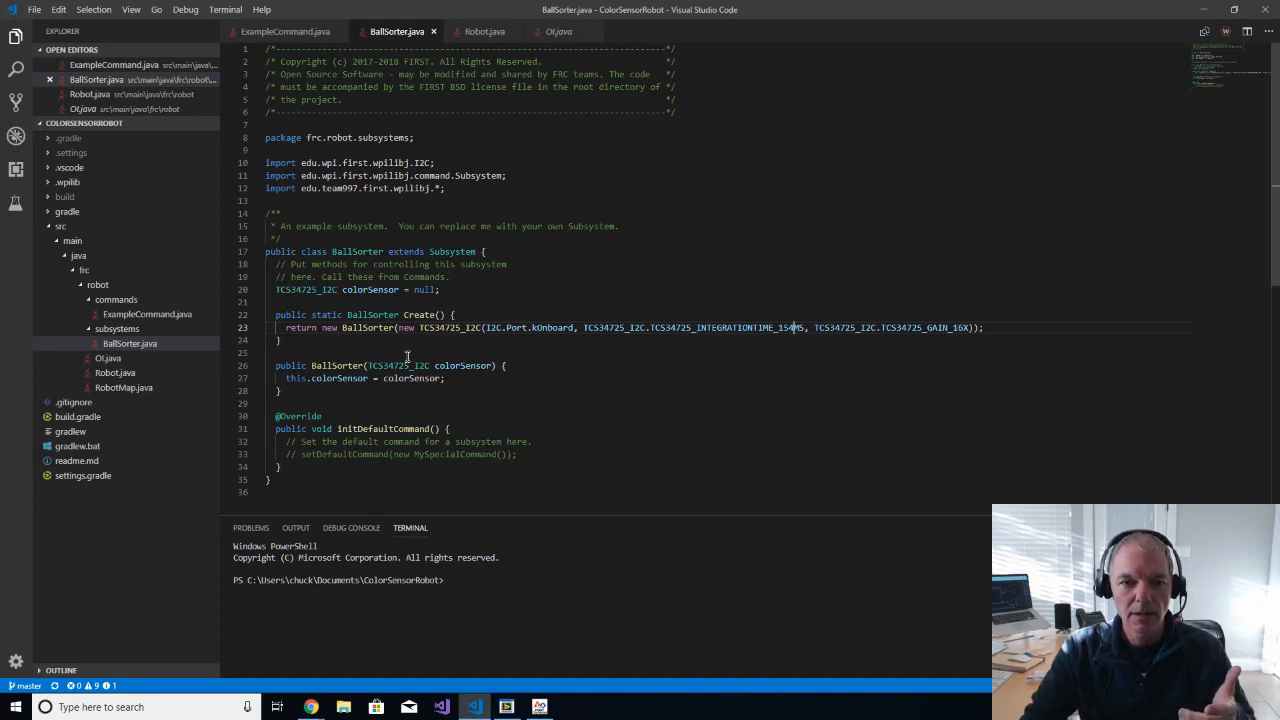
left_click(484, 32)
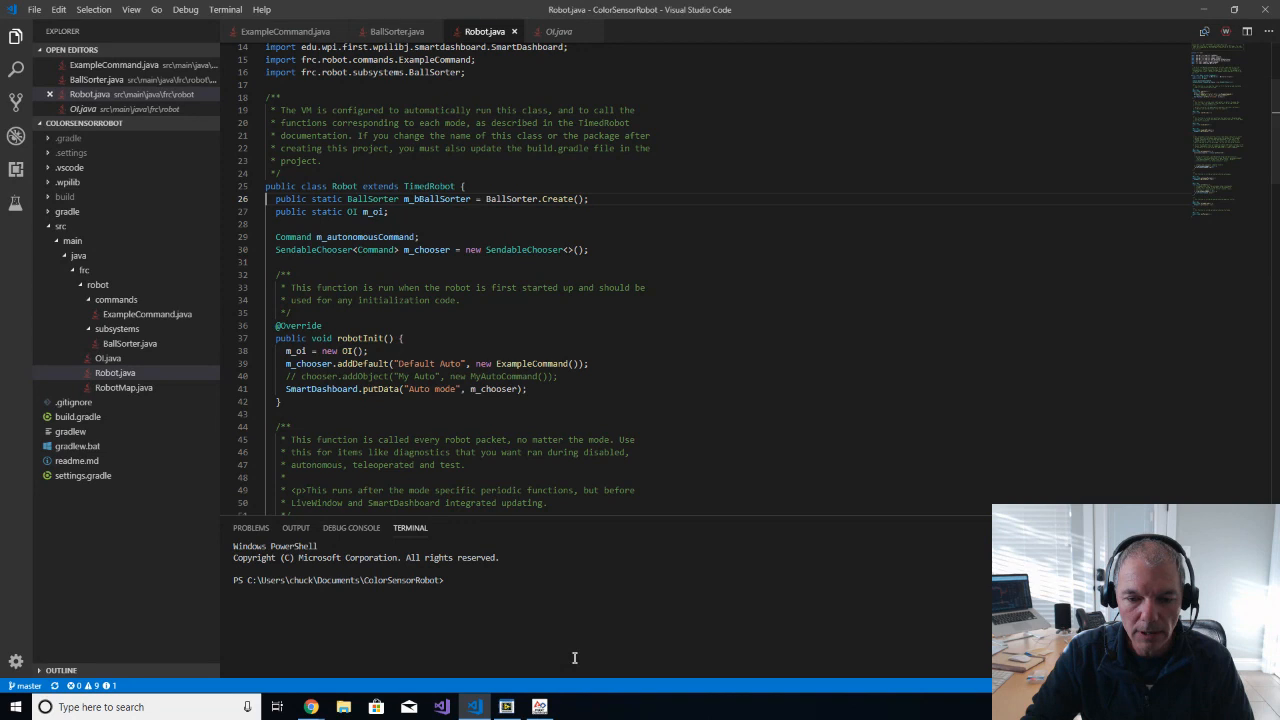
left_click(504, 708)
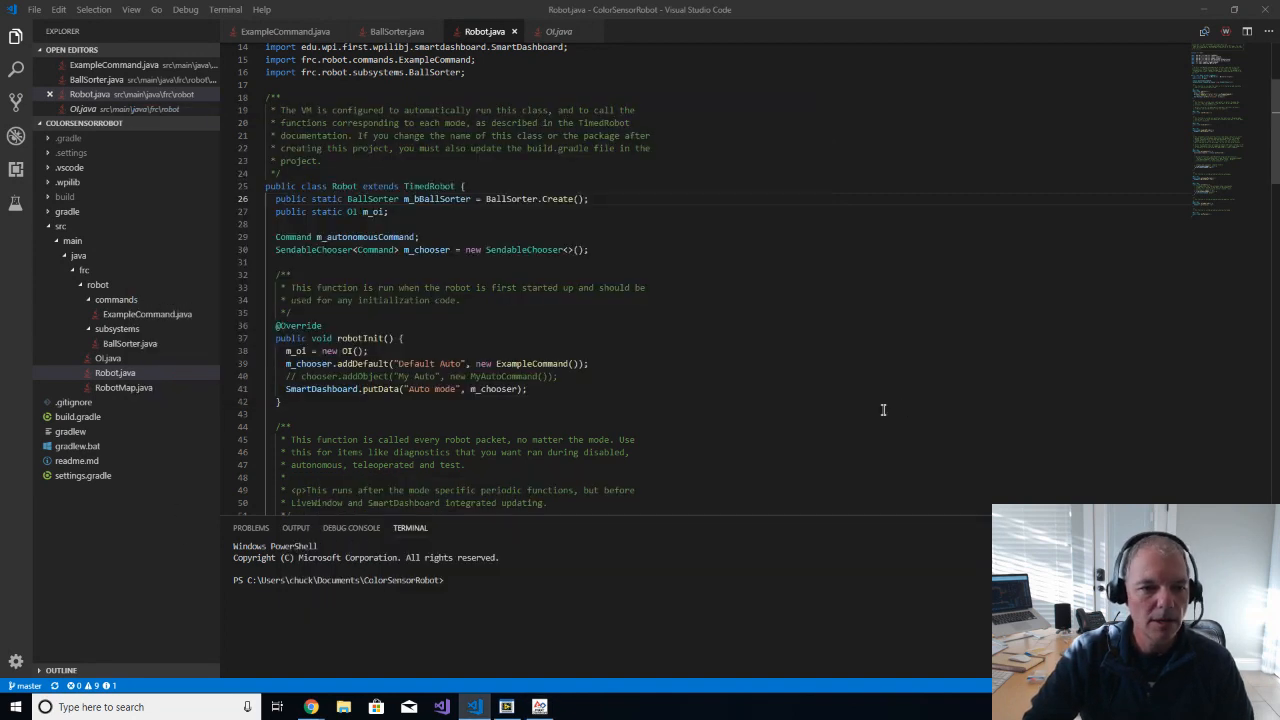
Step: Show build.gradle's dependencies block with the compile project entry for the driver
left_click(76, 416)
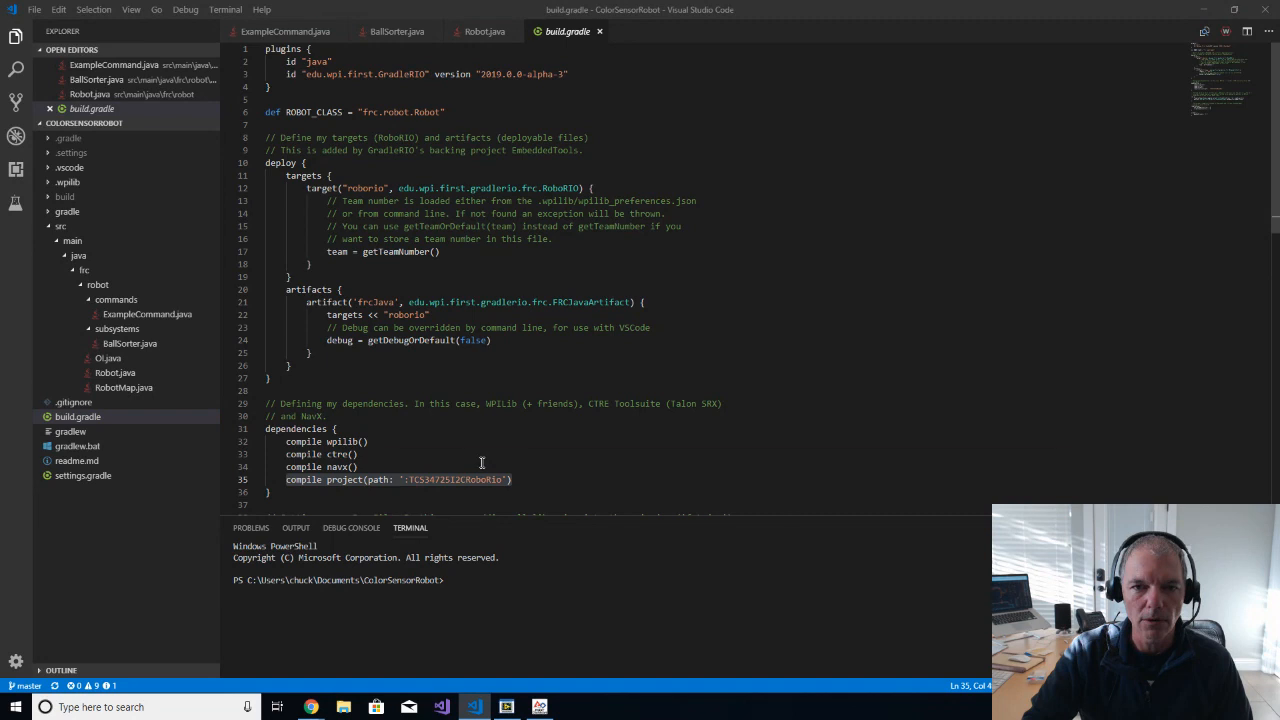
Step: Browse to Documents in File Explorer and enter the TCS34725 driver project folder
left_click(344, 708)
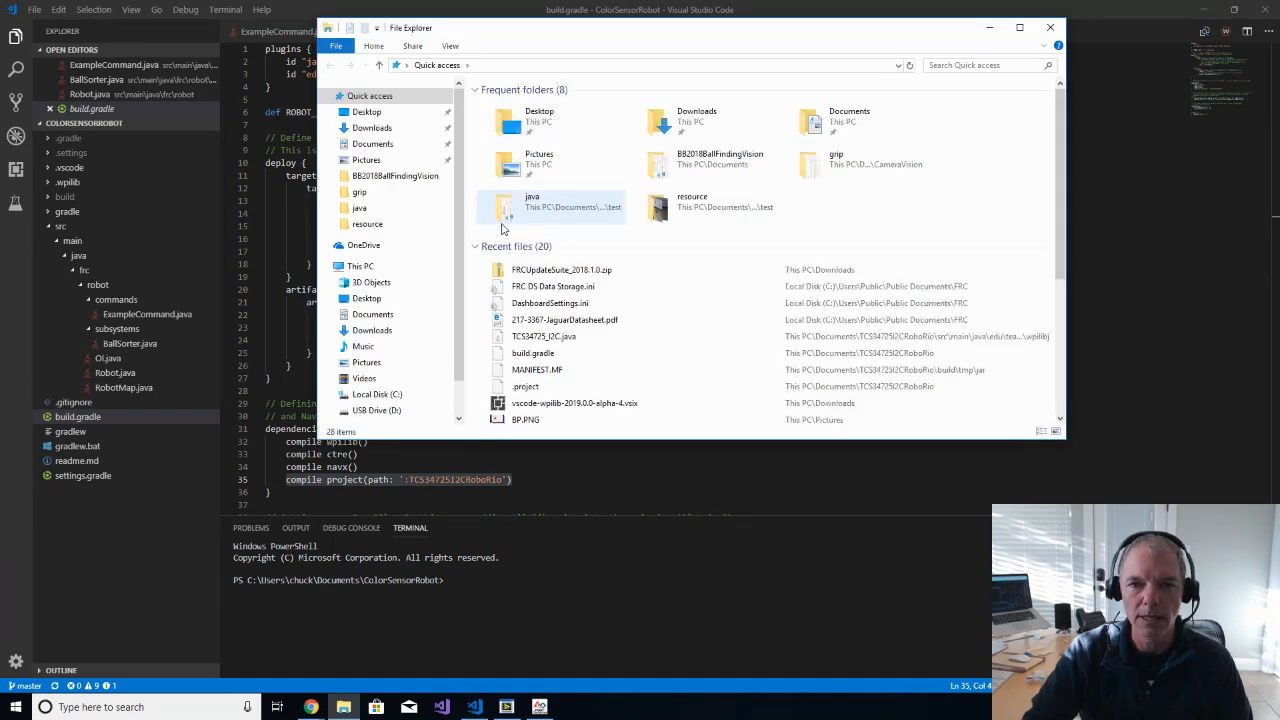
mouse_move(532, 206)
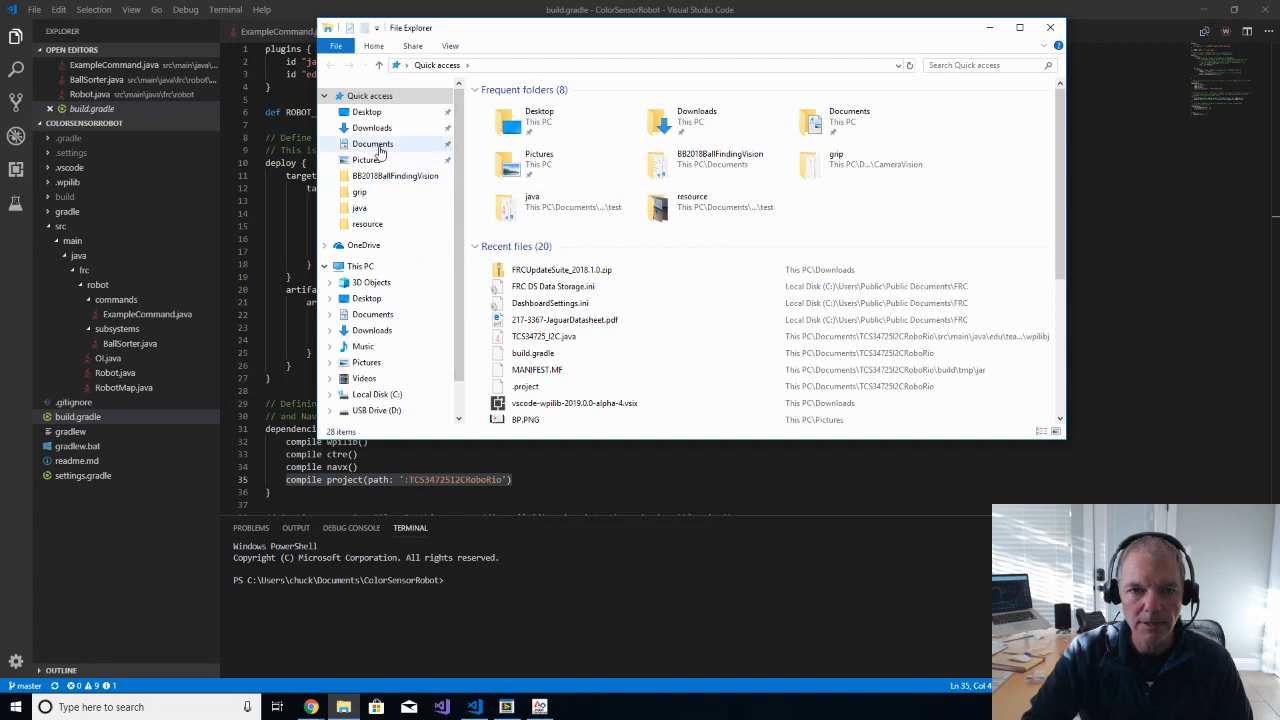
left_click(372, 144)
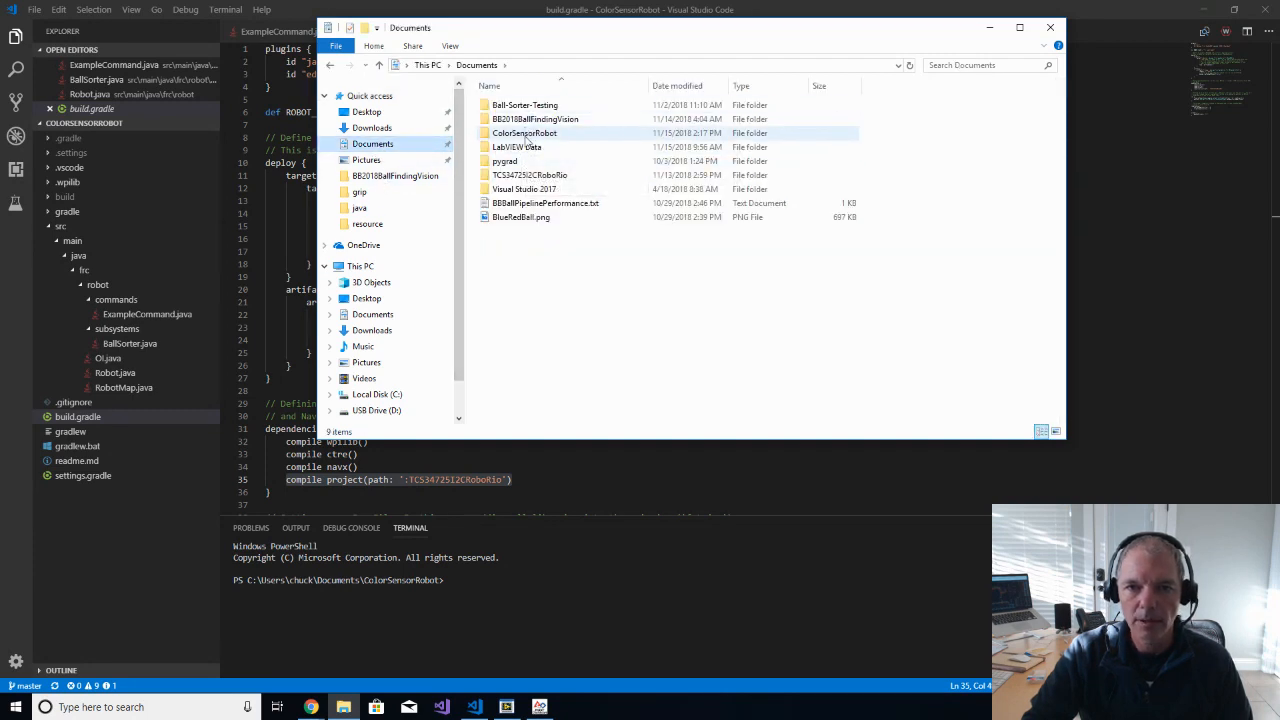
double_click(528, 176)
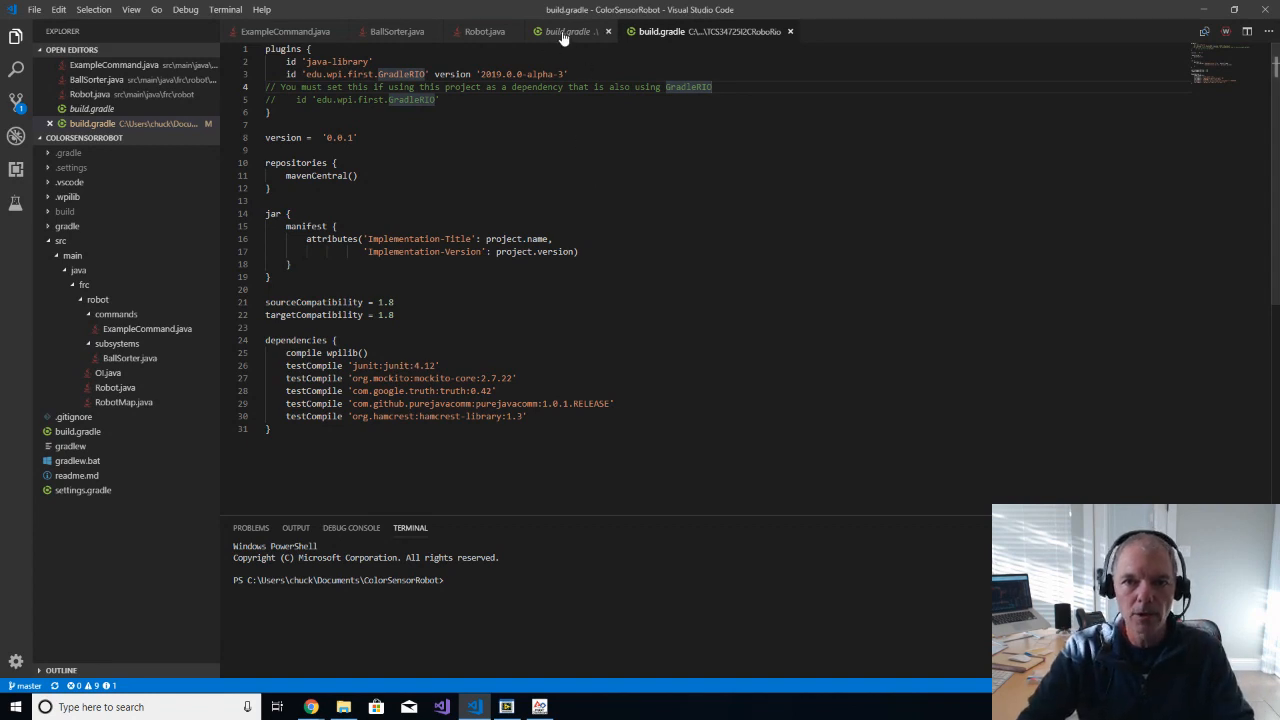
Step: Switch to the build.gradle tab and scroll to the GradleRIO plugin lines to swap the versioned and unversioned entries
left_click(568, 32)
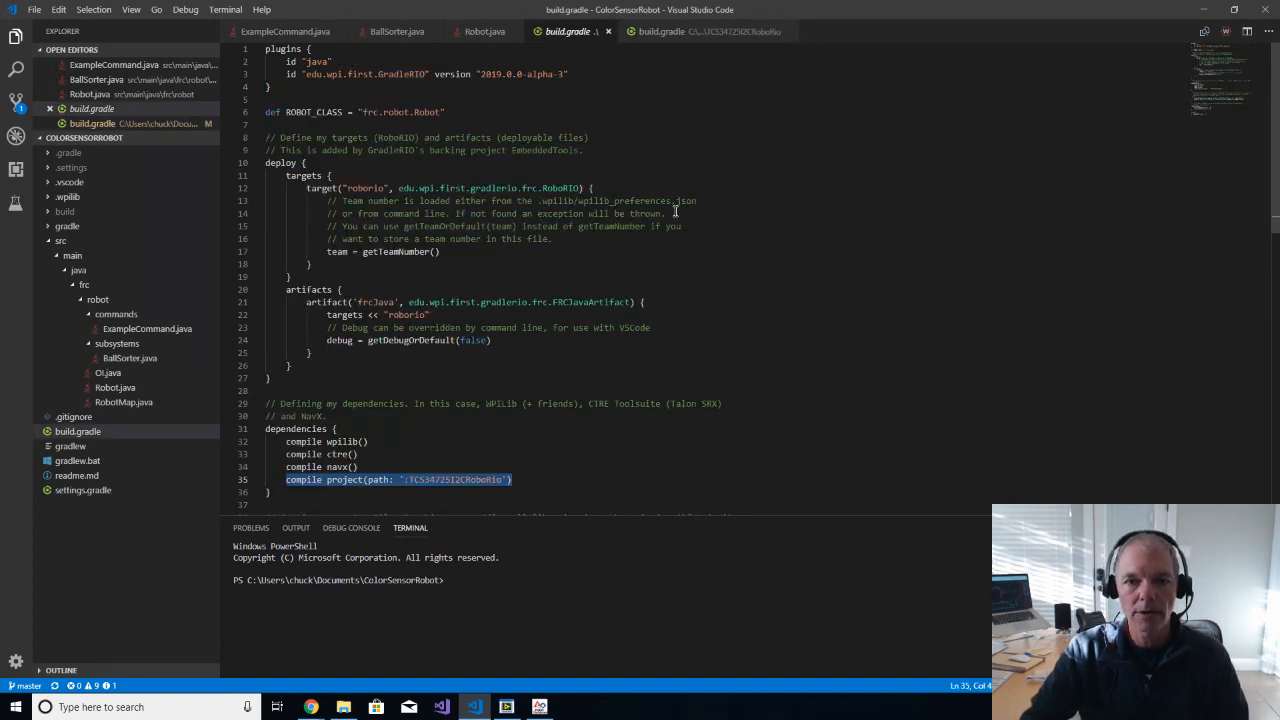
scroll("down", 3)
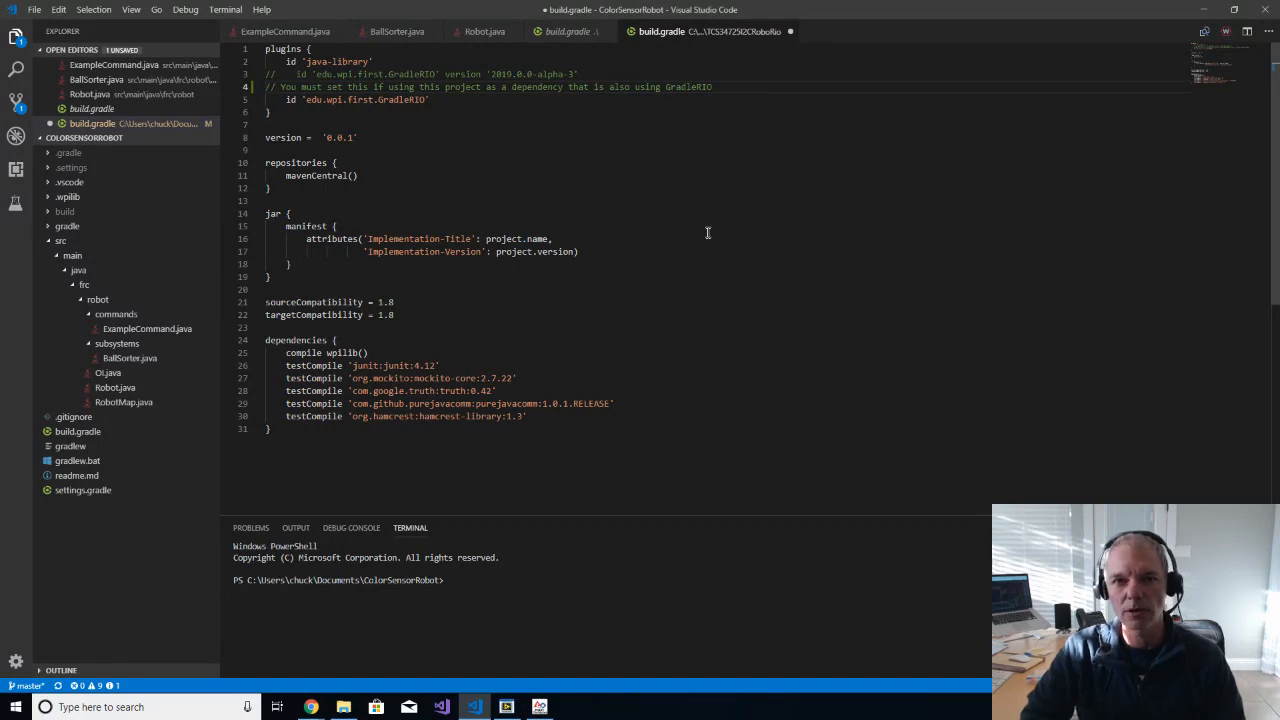
left_click(272, 88)
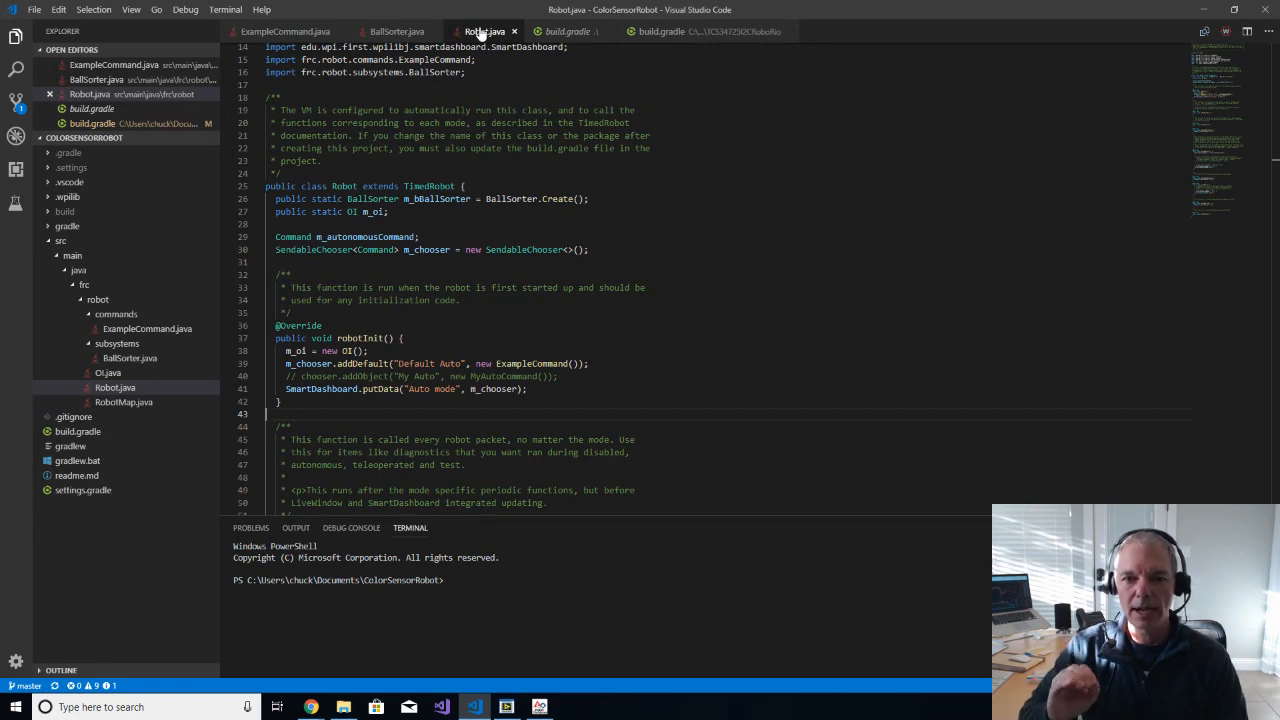
mouse_move(468, 130)
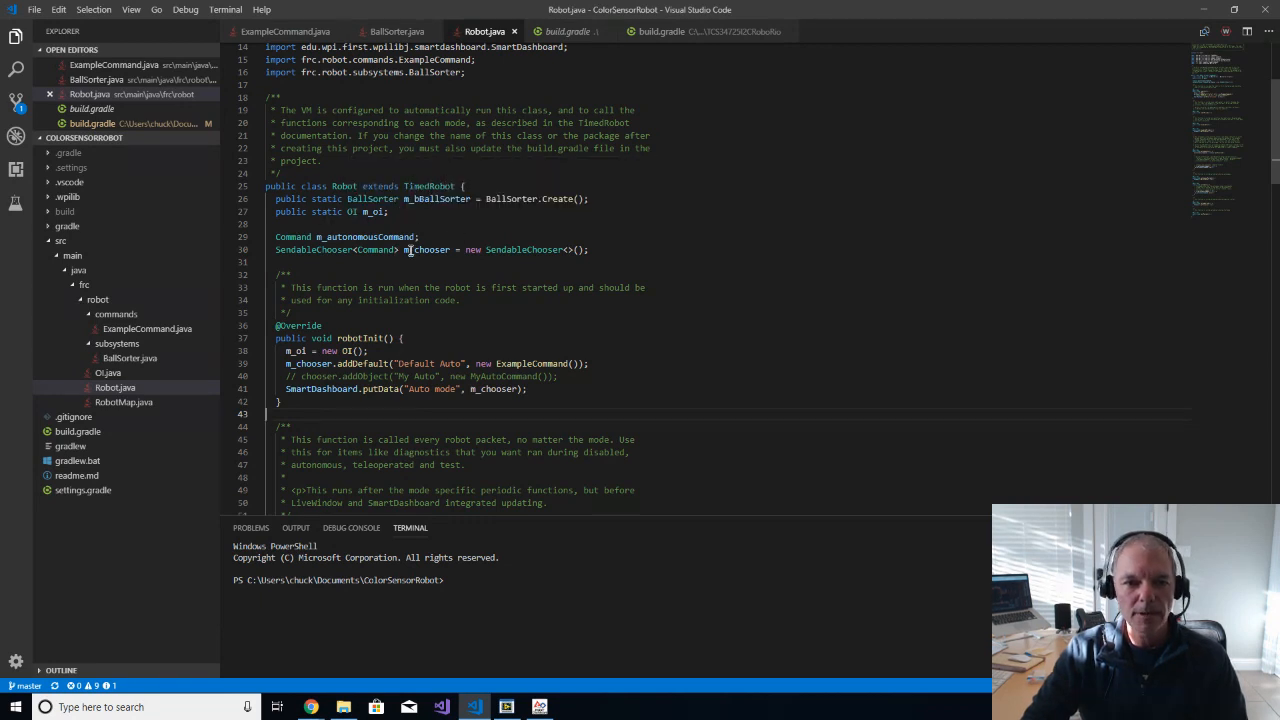
mouse_move(560, 228)
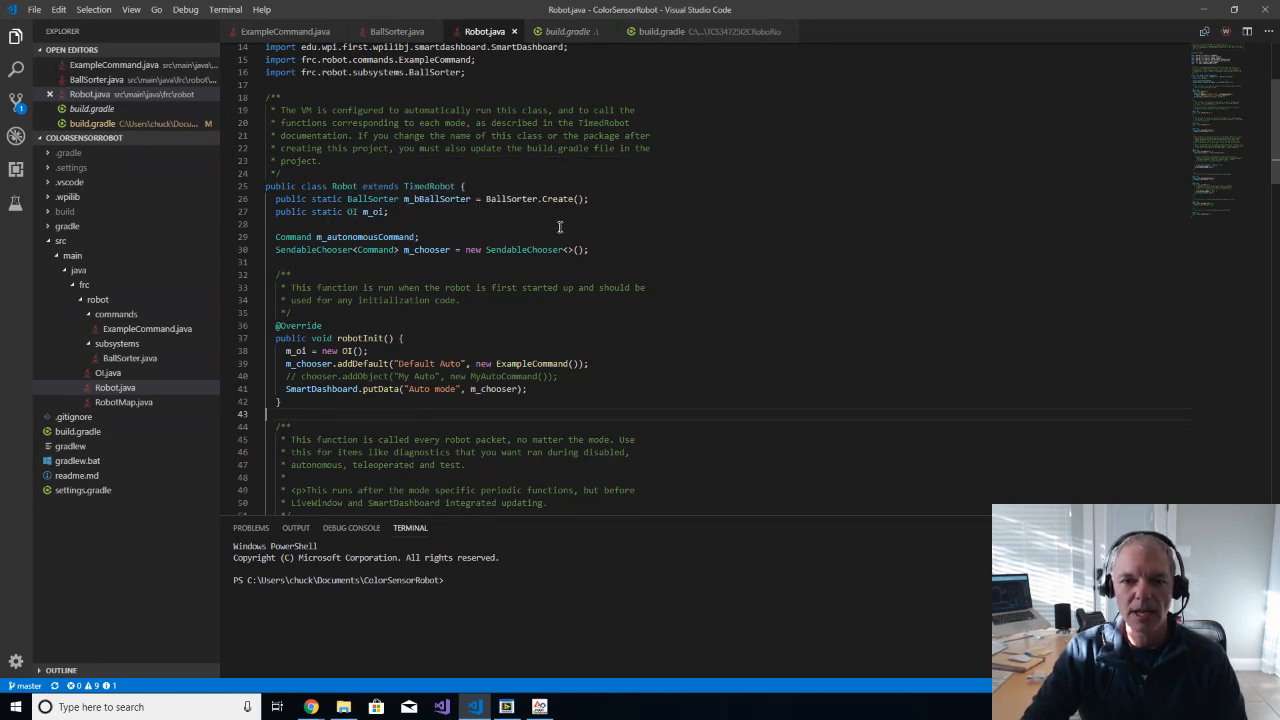
mouse_move(824, 328)
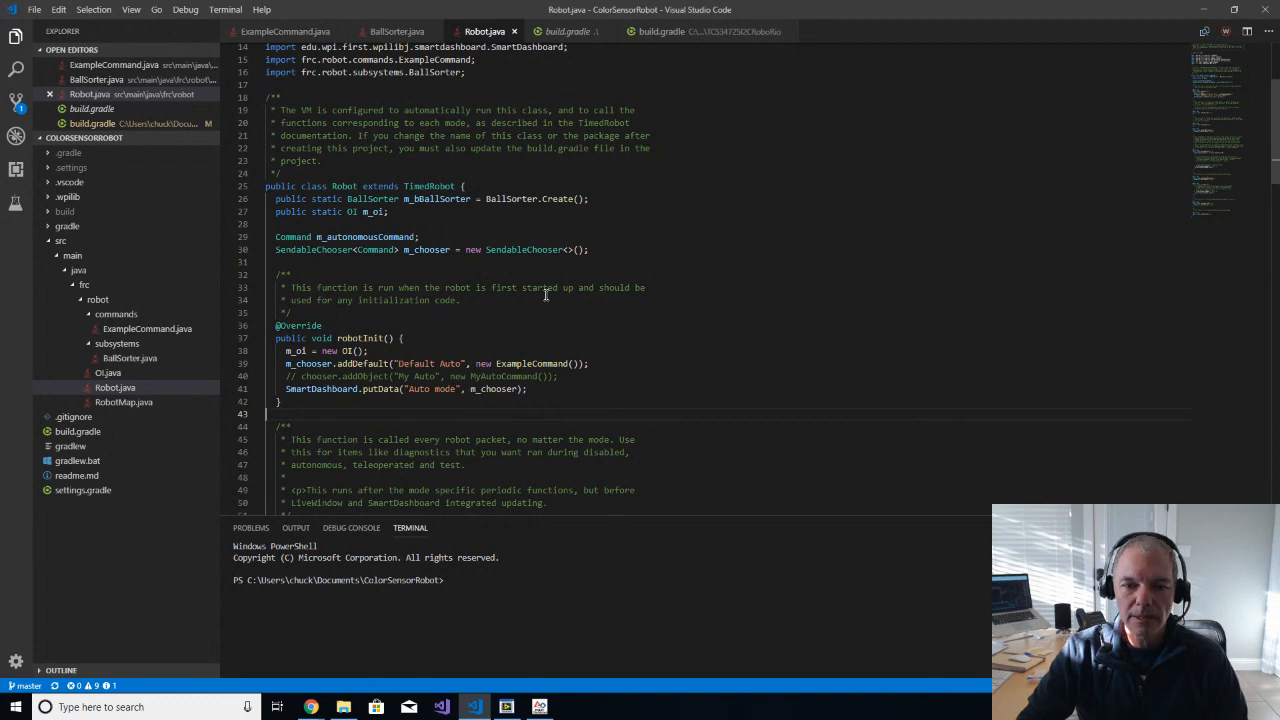
mouse_move(712, 318)
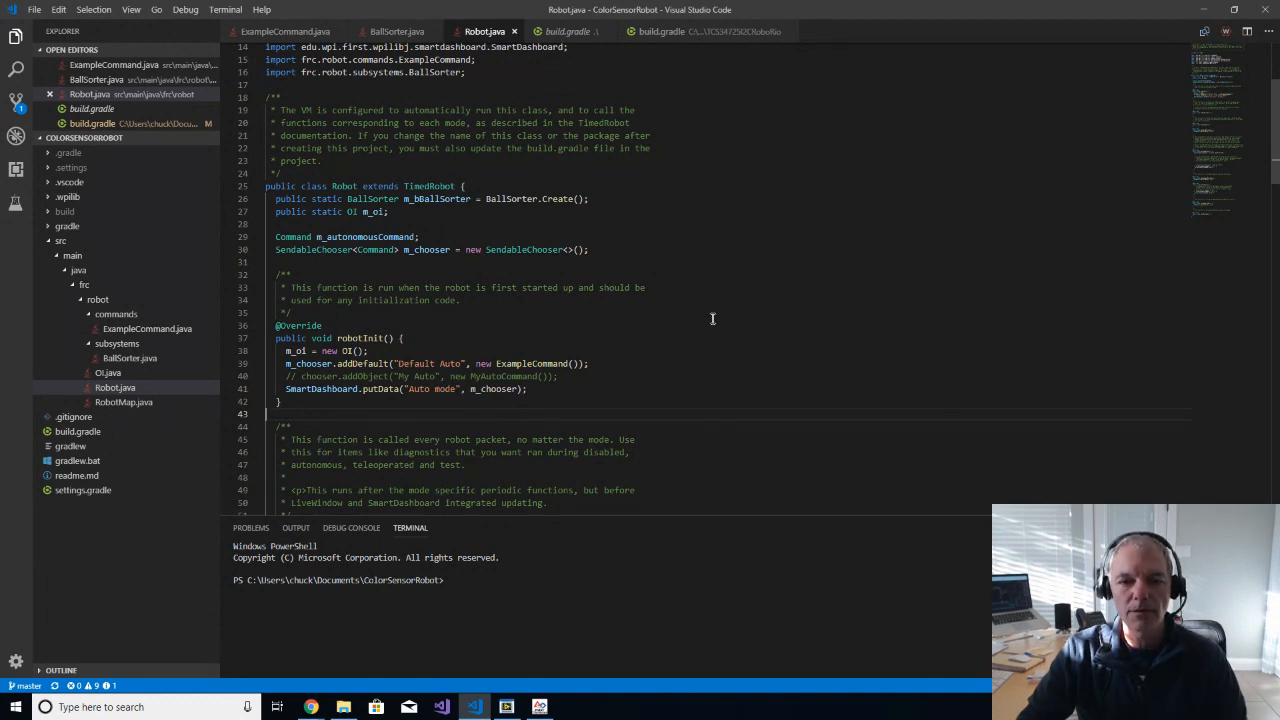
mouse_move(430, 310)
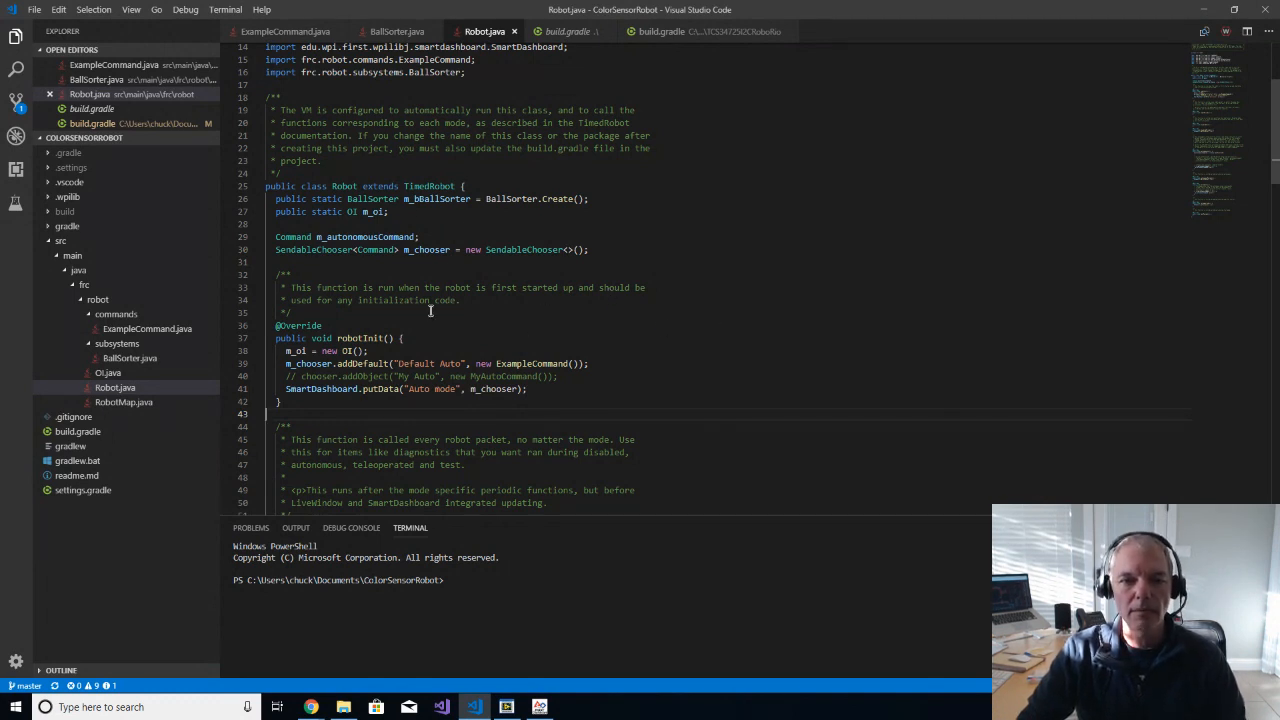
mouse_move(476, 332)
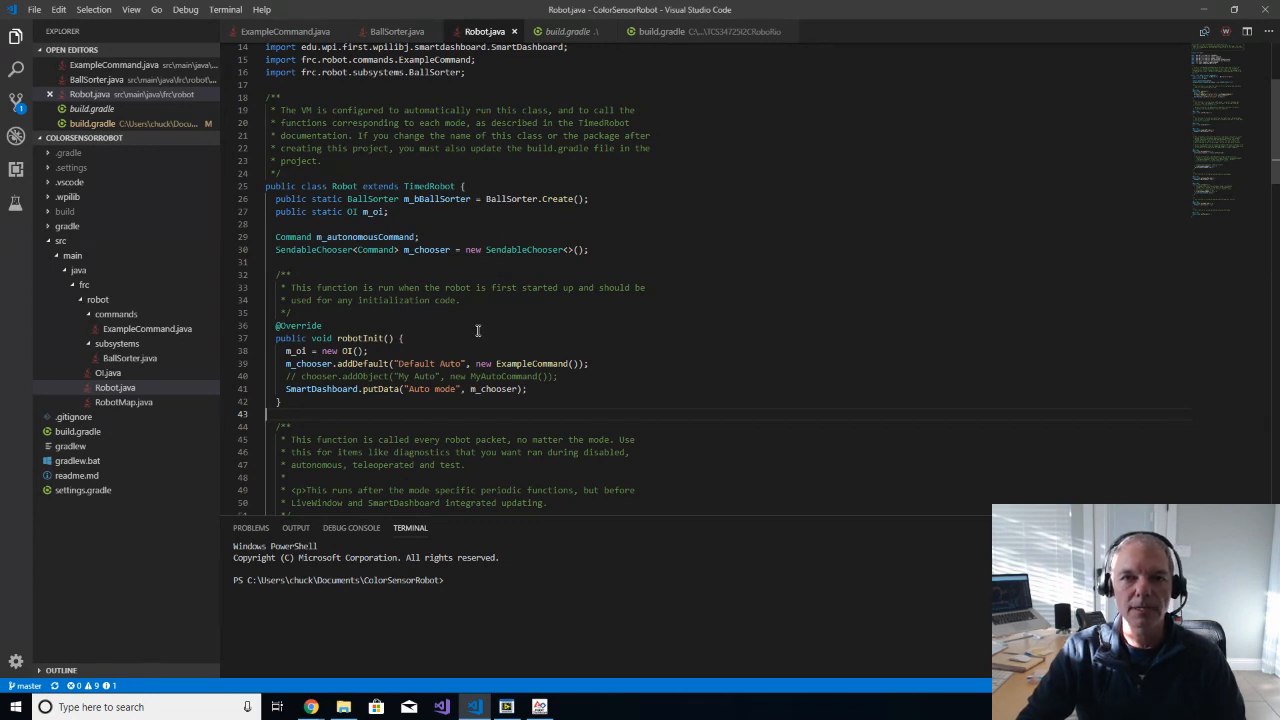